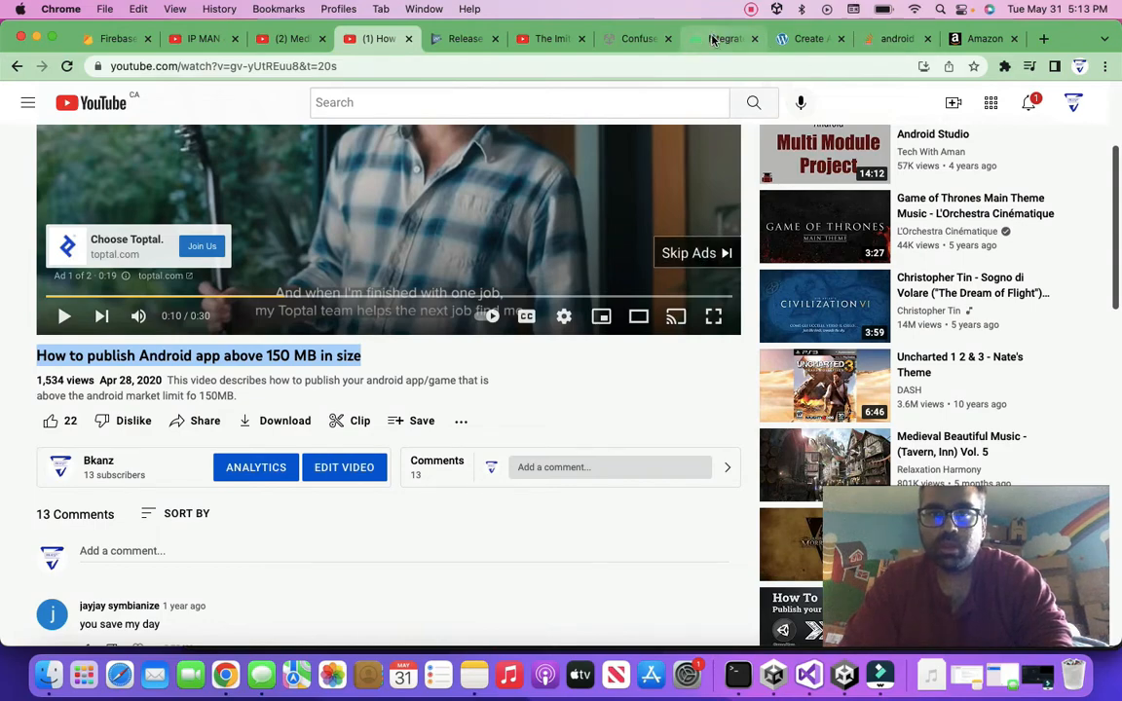
- Open the 'Confused with errors from Google Play Dev Console' forum thread in Chrome
left_click(636, 38)
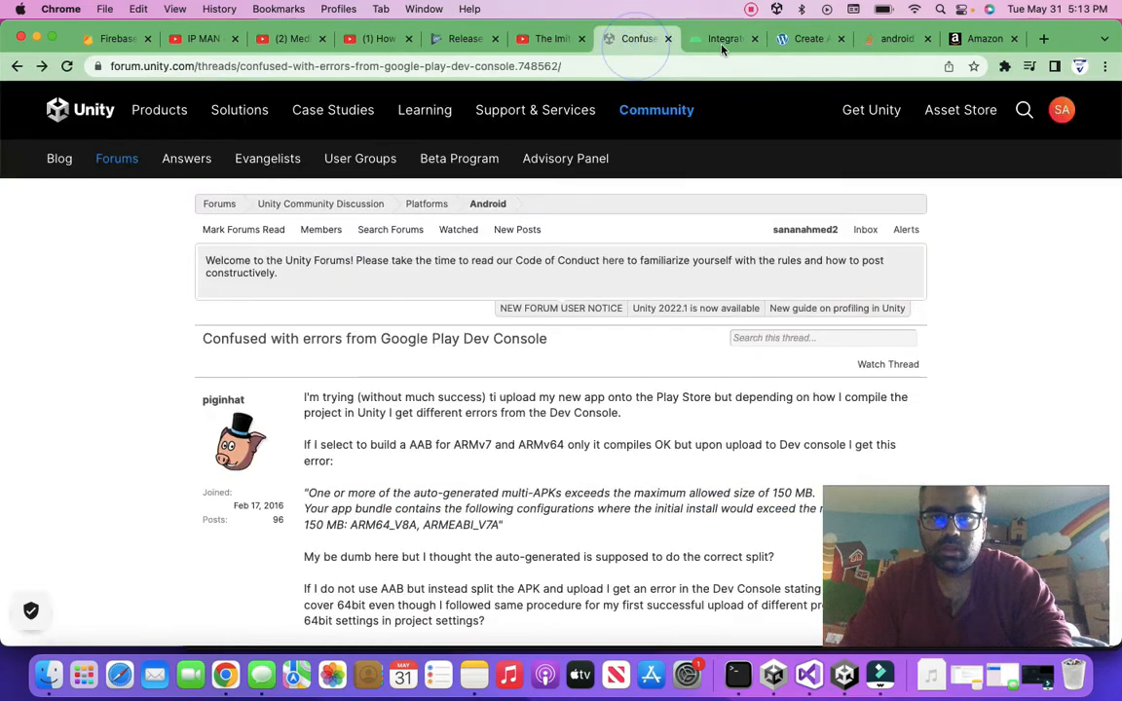
- Show the Prerequisites section of the 'Integrate asset delivery (Unity)' guide
left_click(720, 38)
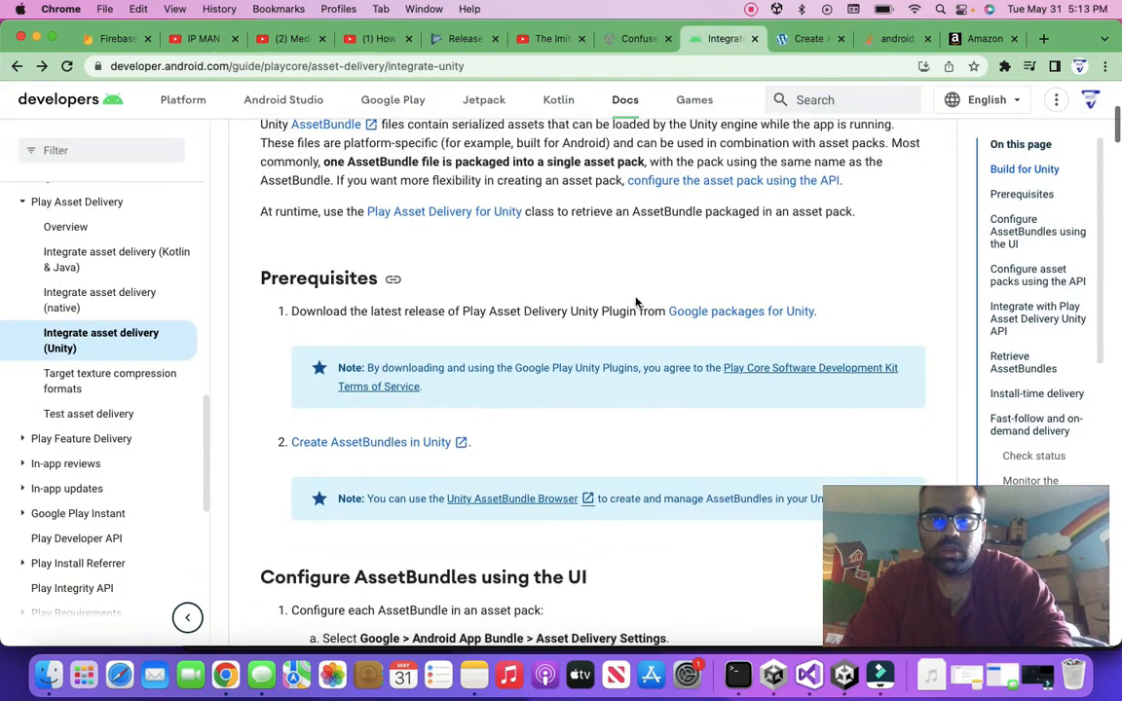
scroll("down", 3)
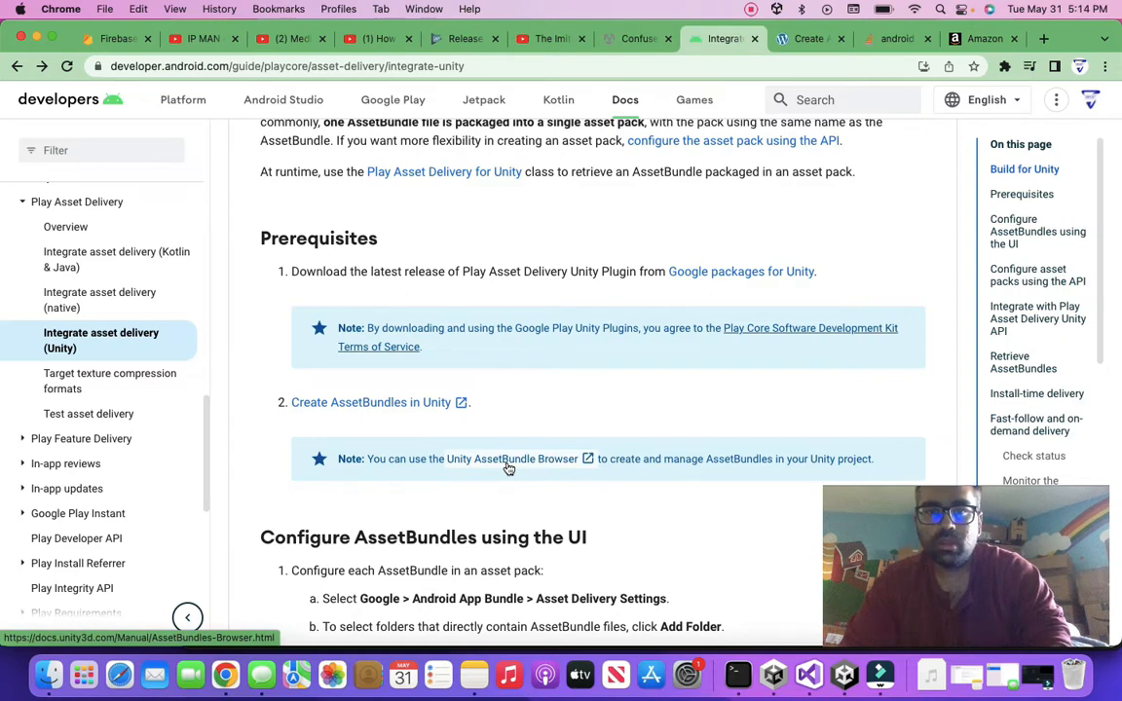
mouse_move(740, 272)
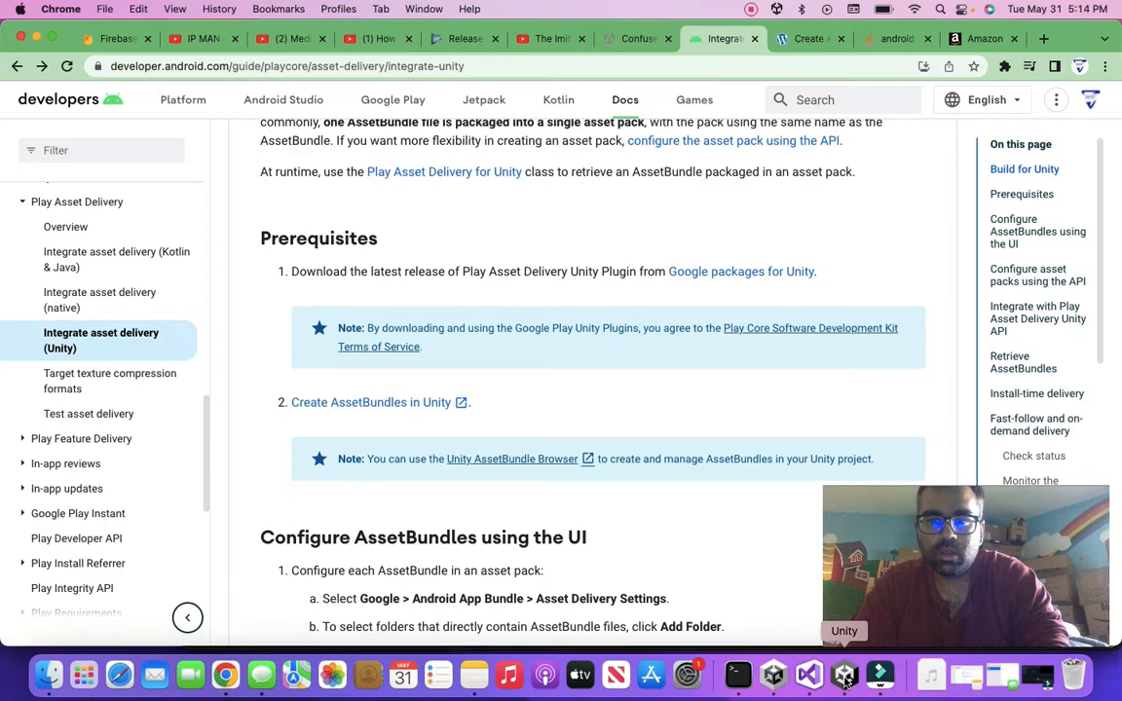
- In Unity, load Google > Android App Bundle > Asset Delivery Settings, then show Build Android App Bundle
left_click(844, 673)
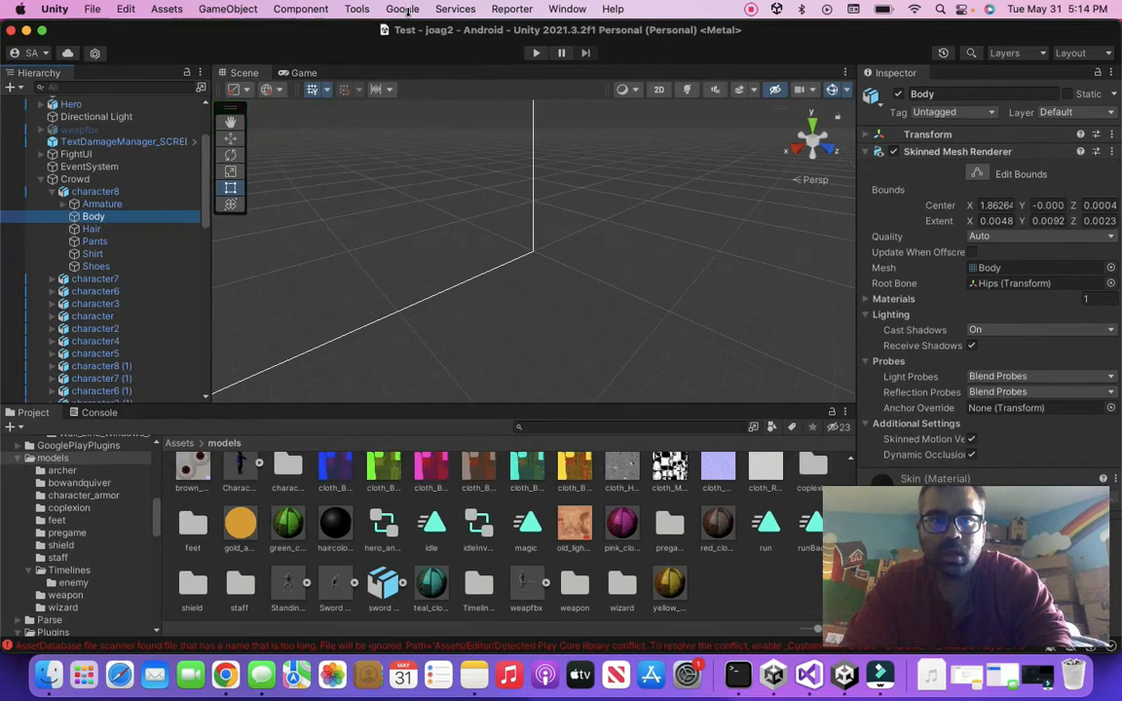
left_click(401, 9)
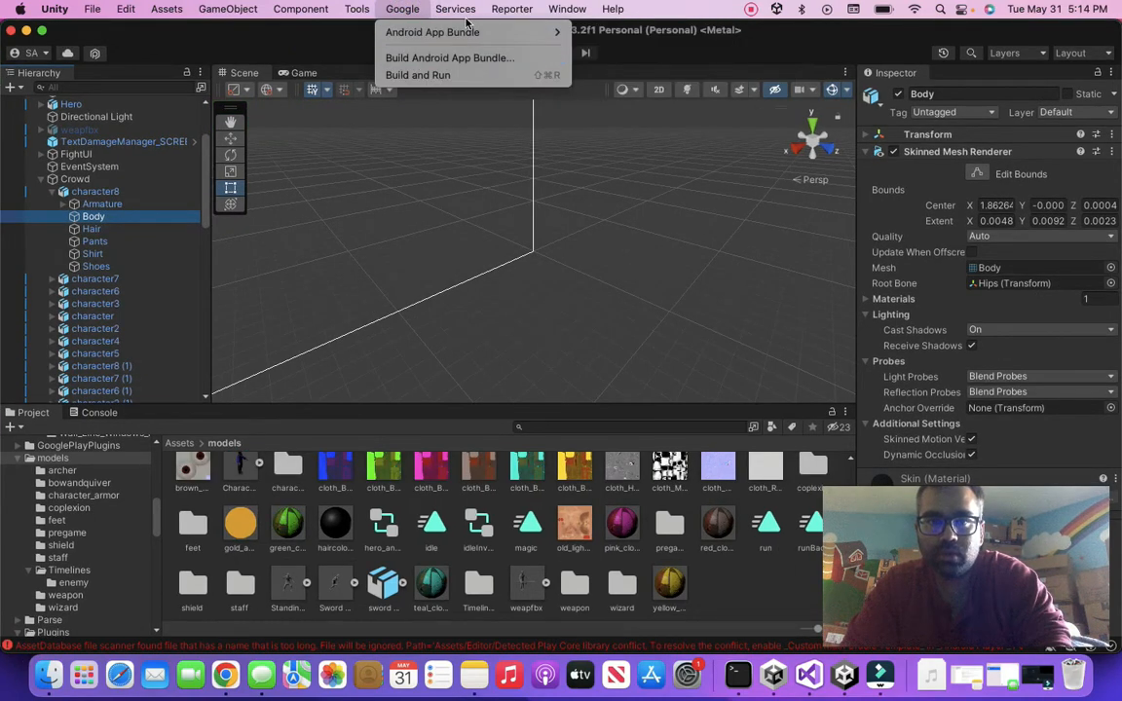
mouse_move(458, 33)
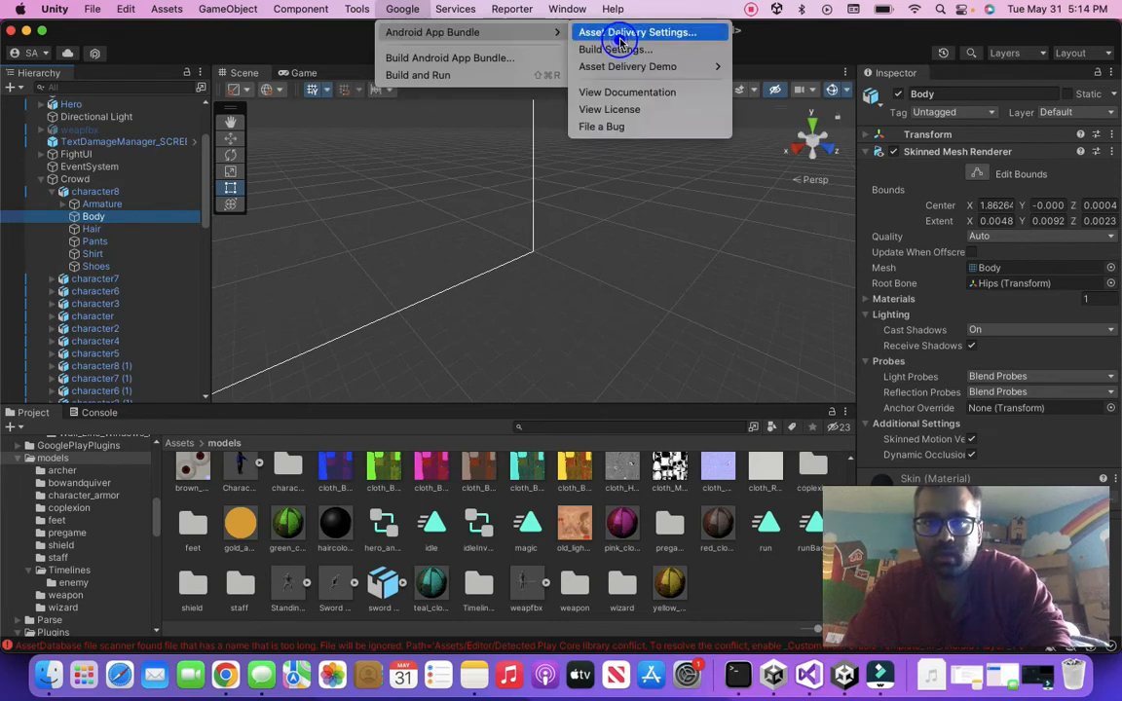
left_click(638, 32)
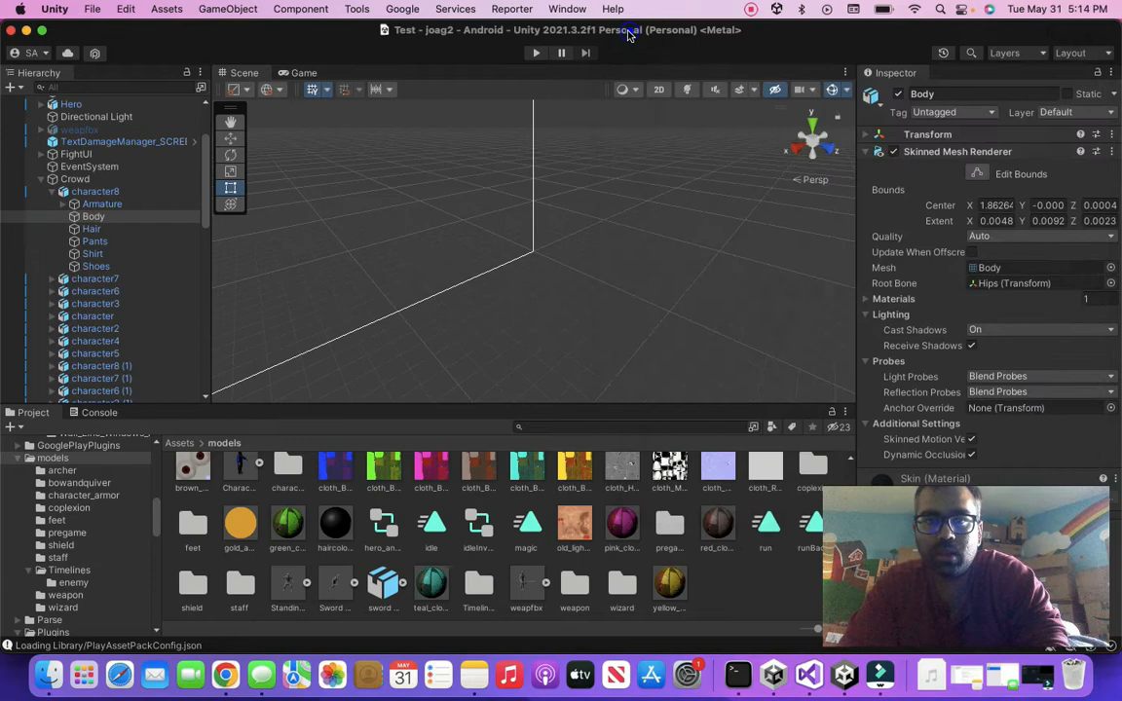
left_click(402, 9)
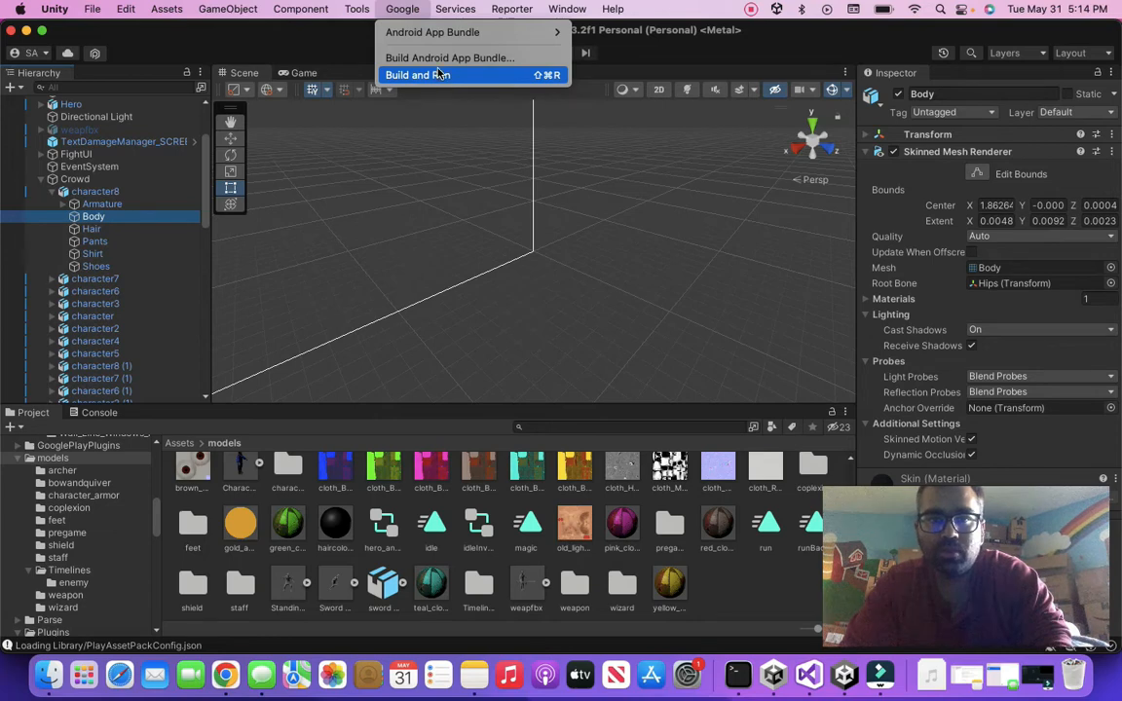
mouse_move(449, 58)
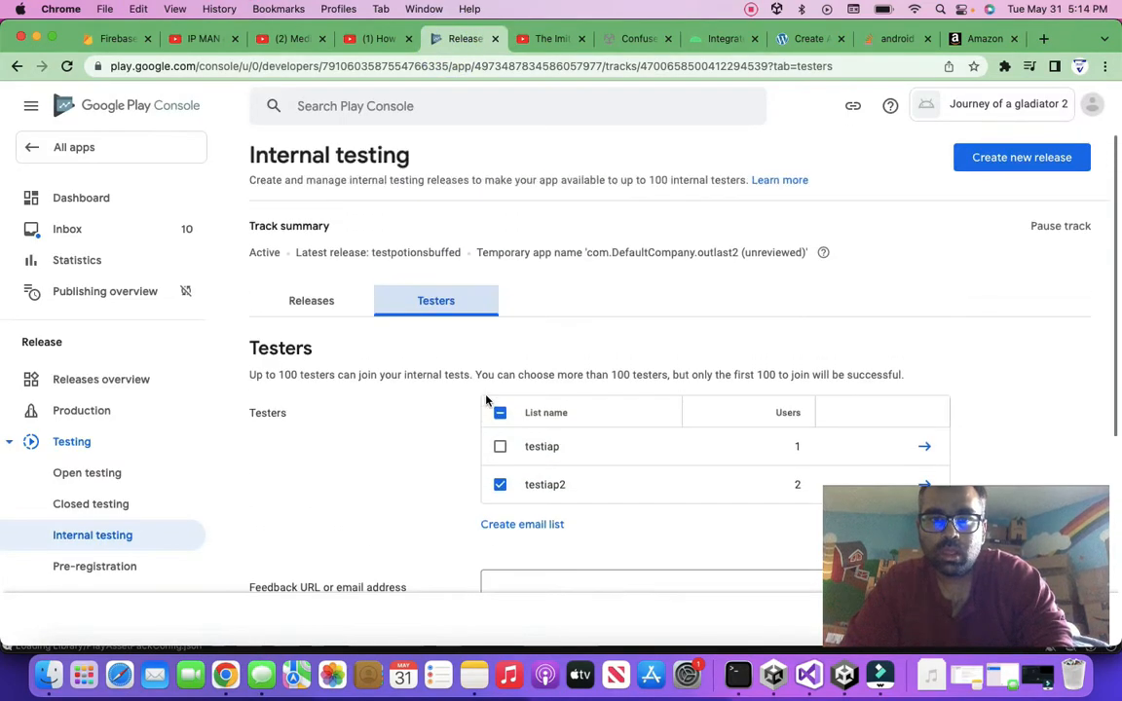
- Scroll the Internal testing Testers tab and highlight the sentence about choosing more than 100 testers
scroll("down", 3)
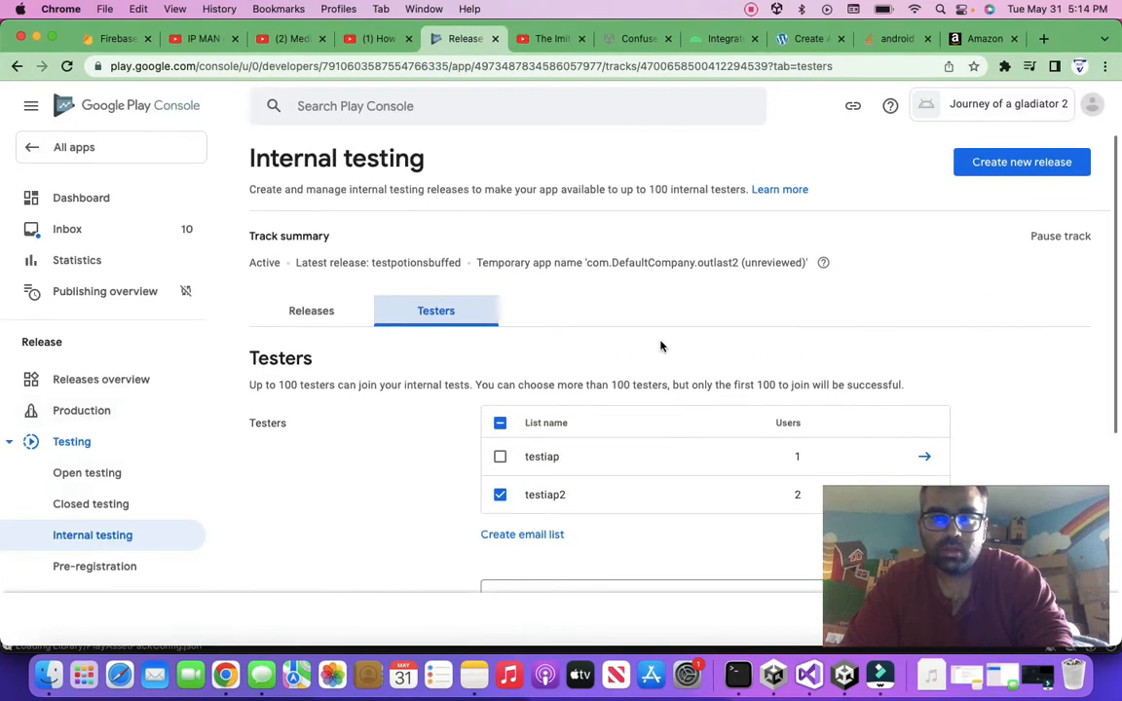
scroll("down", 3)
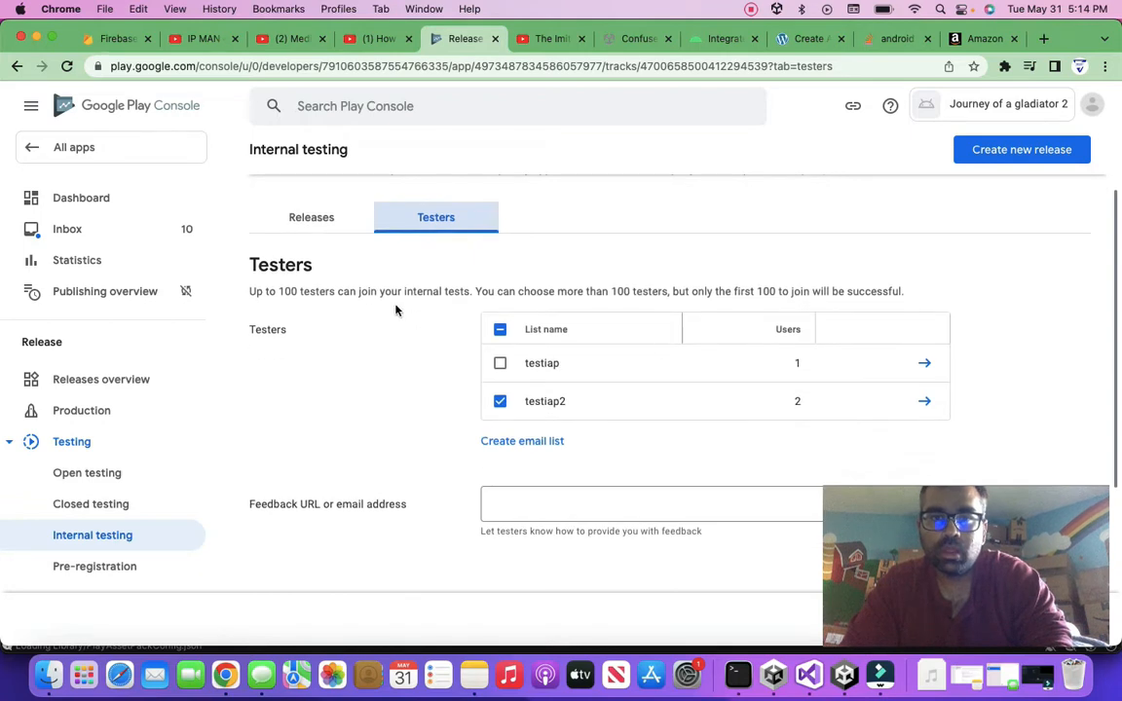
mouse_move(625, 329)
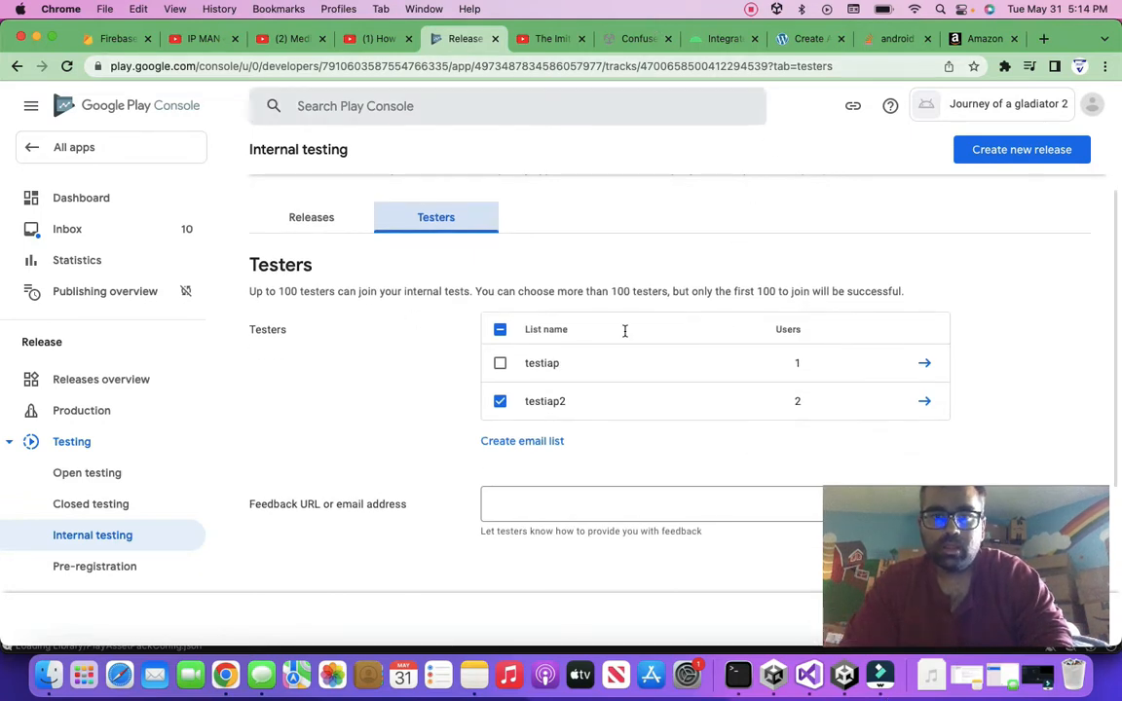
mouse_move(590, 294)
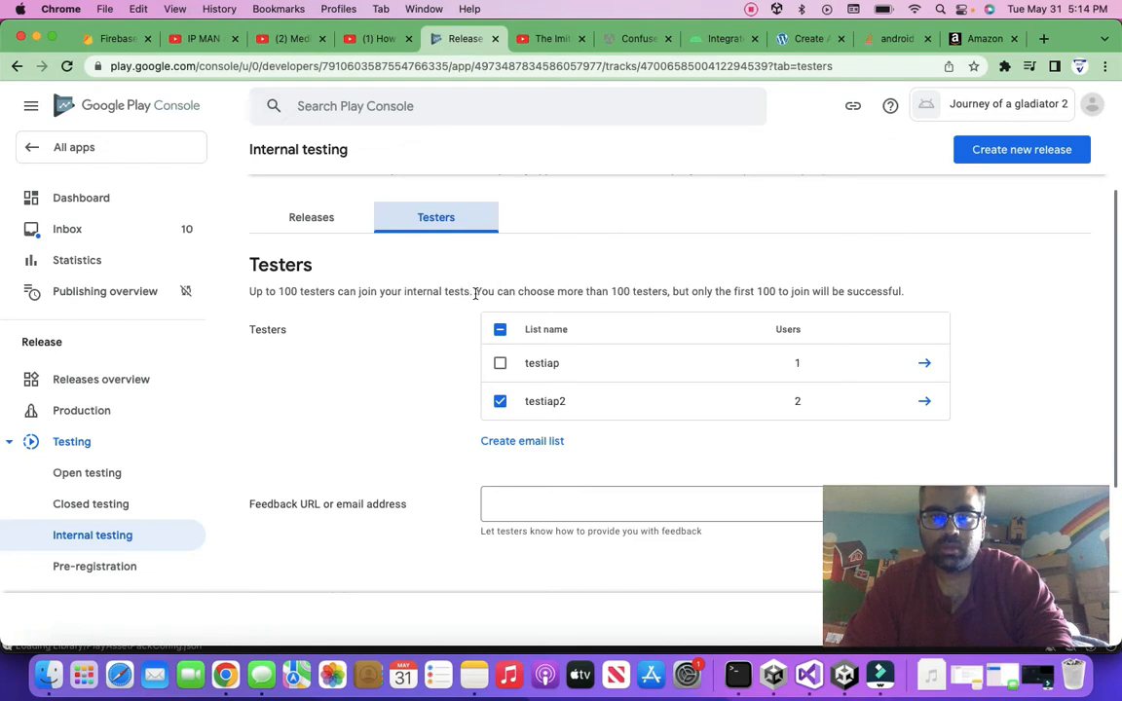
left_click_drag(475, 291, 903, 292)
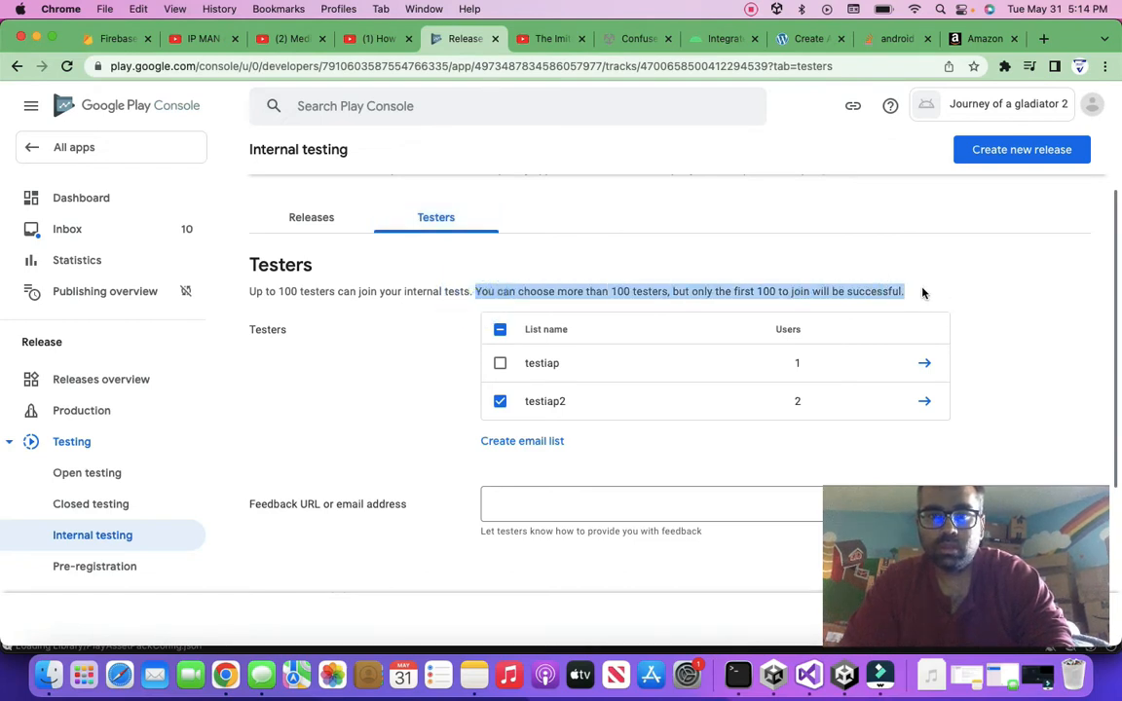